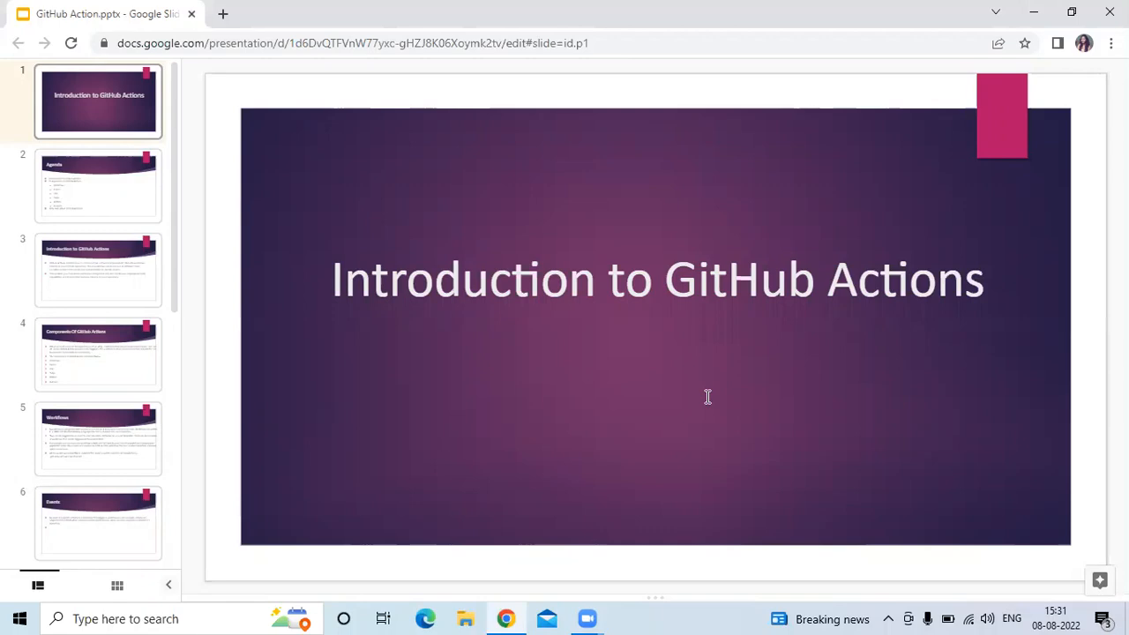
# Select the slide 3 thumbnail to show the Introduction to GitHub Actions slide
pyautogui.click(98, 185)
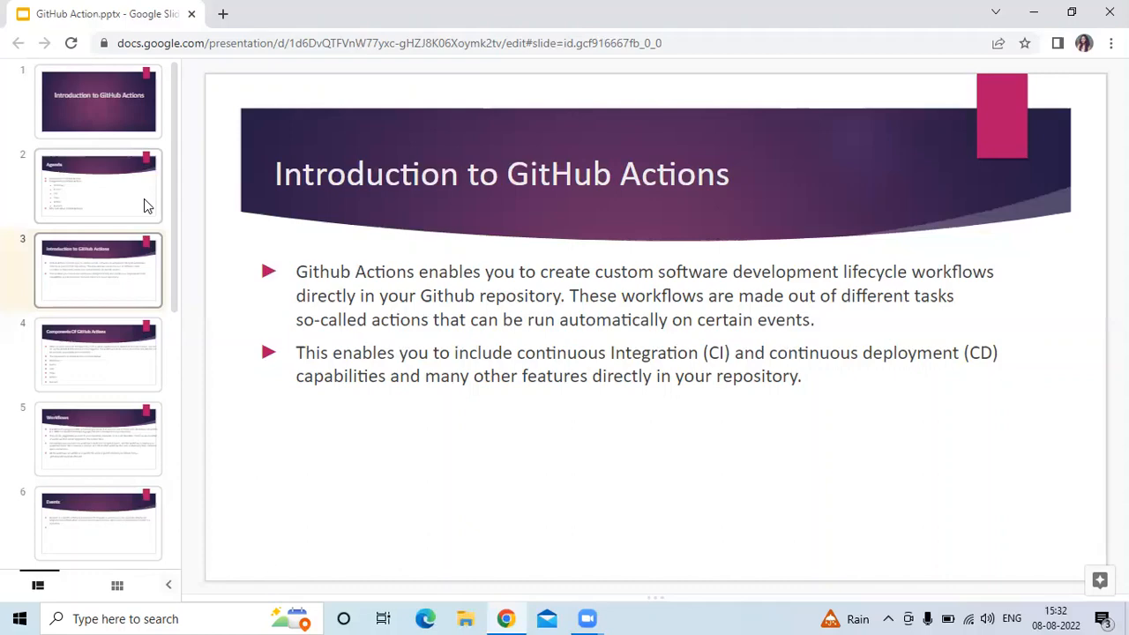
# Display slide 4, listing workflows, events, jobs, steps, actions and runners
pyautogui.click(98, 354)
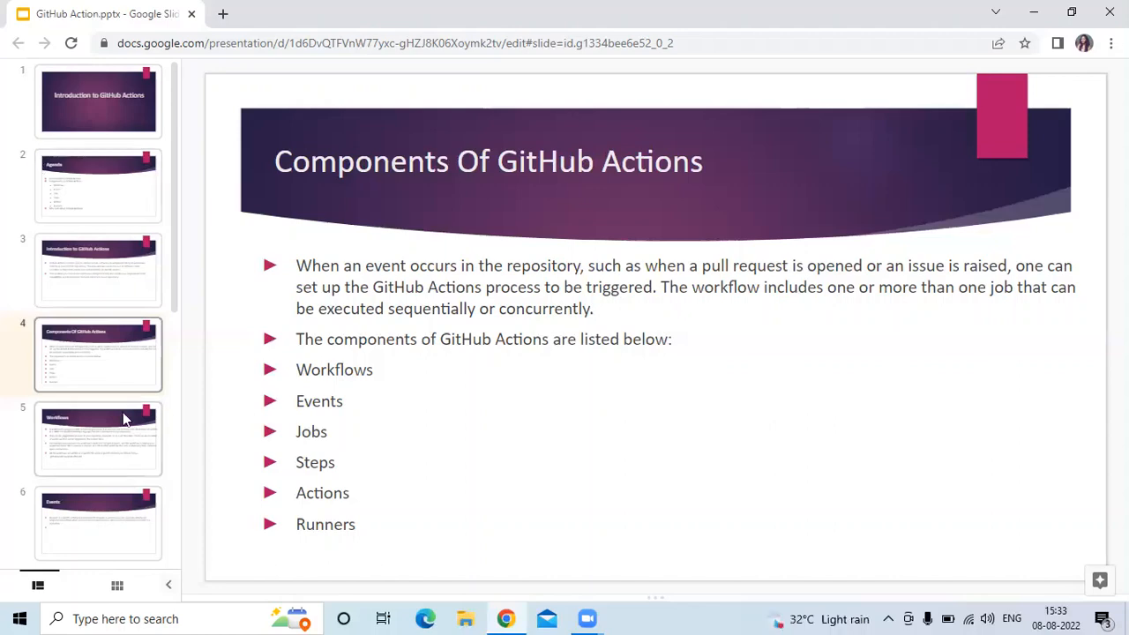
# Show slide 5, Workflows, on YAML workflow files and where they are stored
pyautogui.click(97, 438)
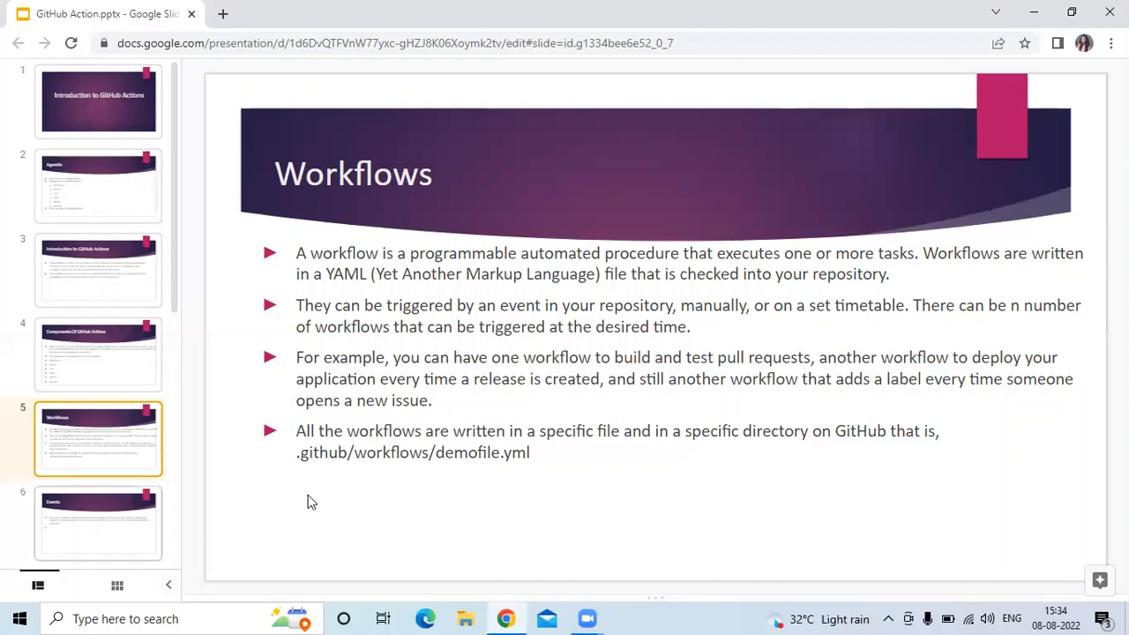
pyautogui.moveTo(364, 452)
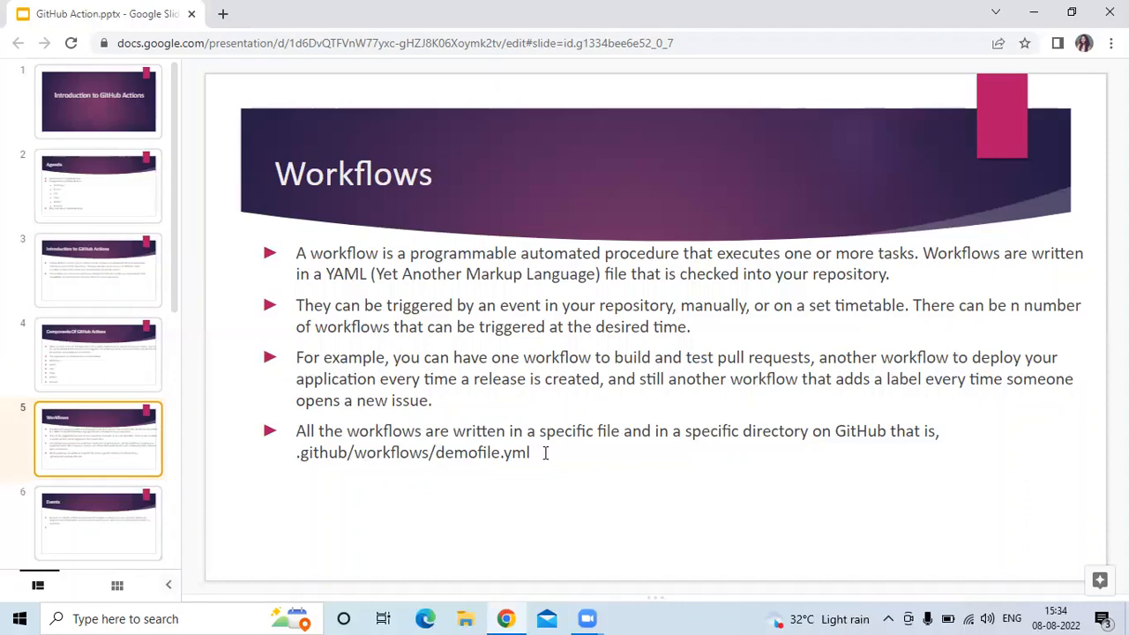
pyautogui.moveTo(256, 352)
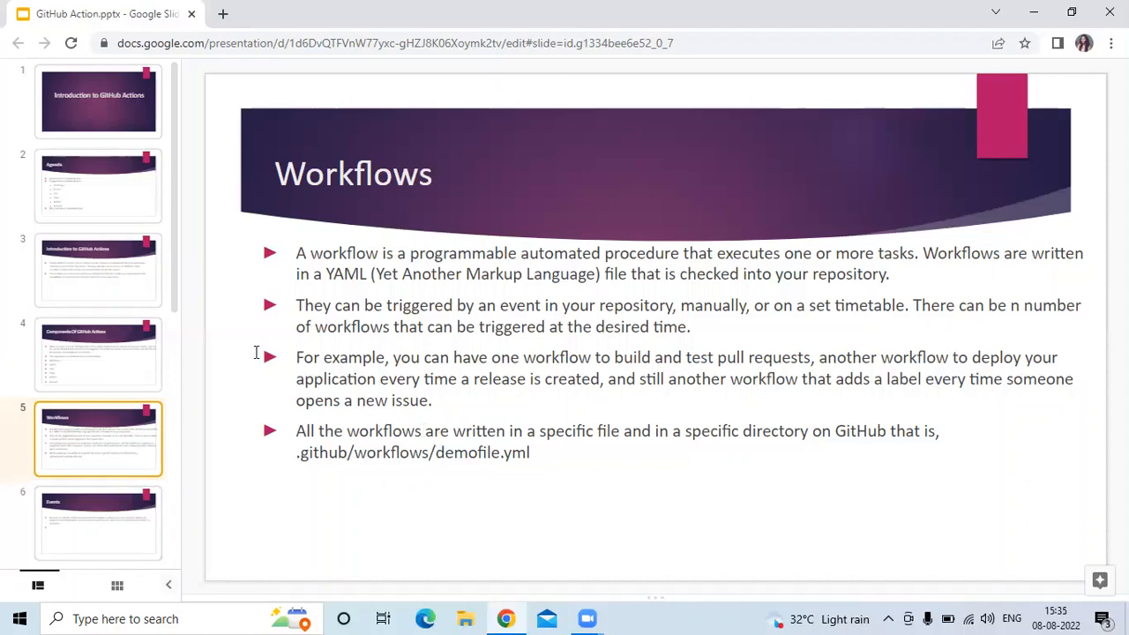
pyautogui.scroll(-3)
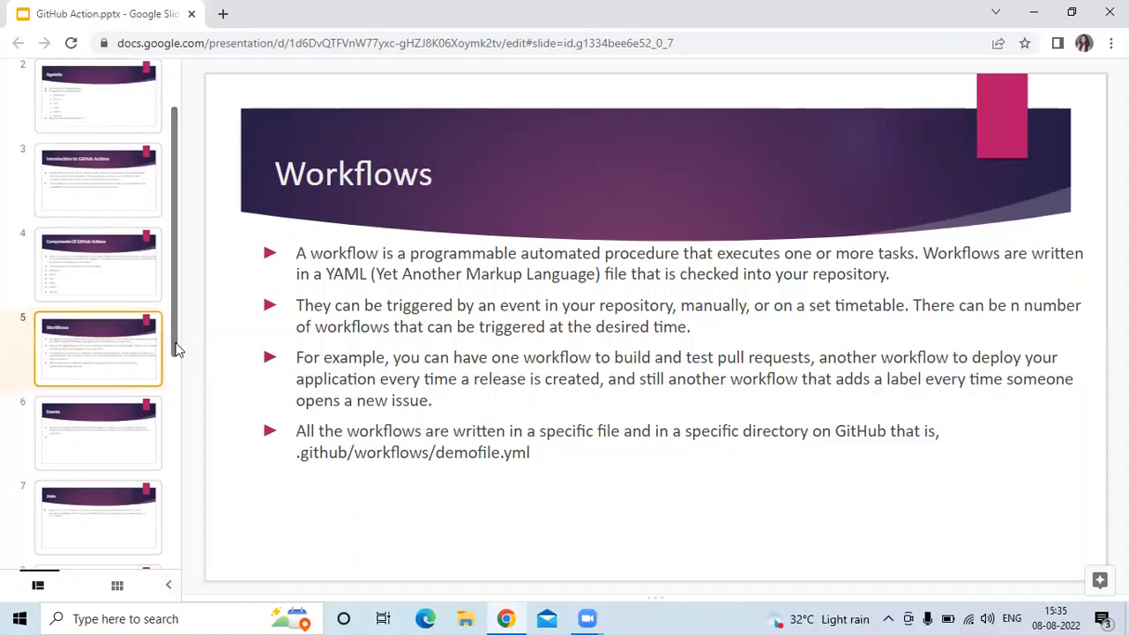
pyautogui.click(99, 432)
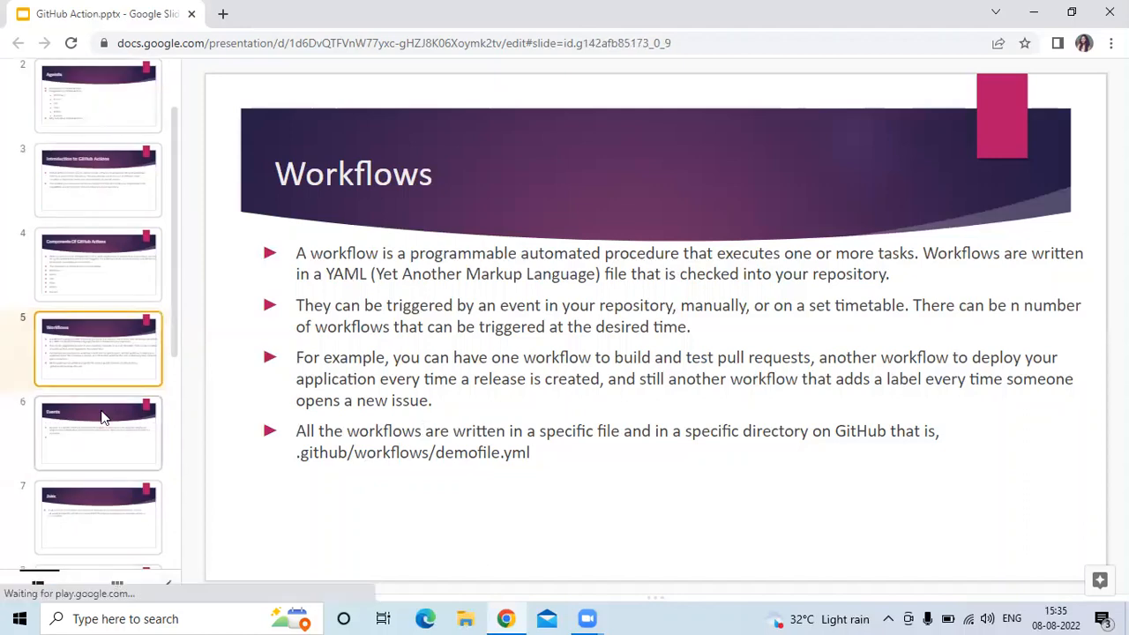
# Display slide 6, Events, defining what triggers a workflow run
pyautogui.click(99, 432)
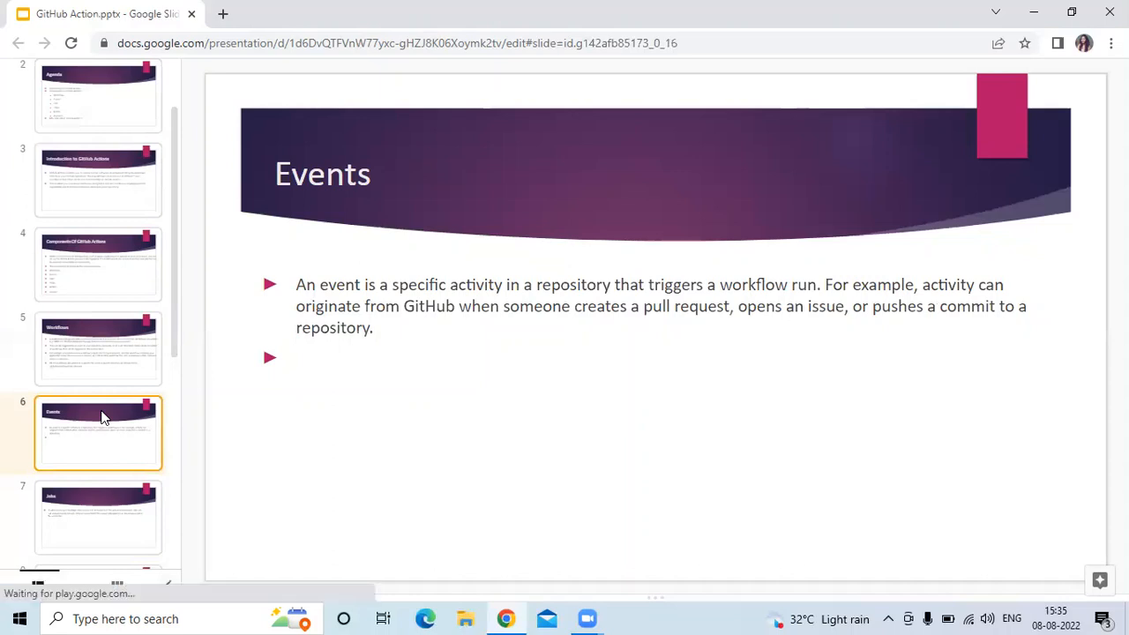
# Display slide 7, Jobs, explaining jobs made of independent or sequential steps
pyautogui.click(98, 510)
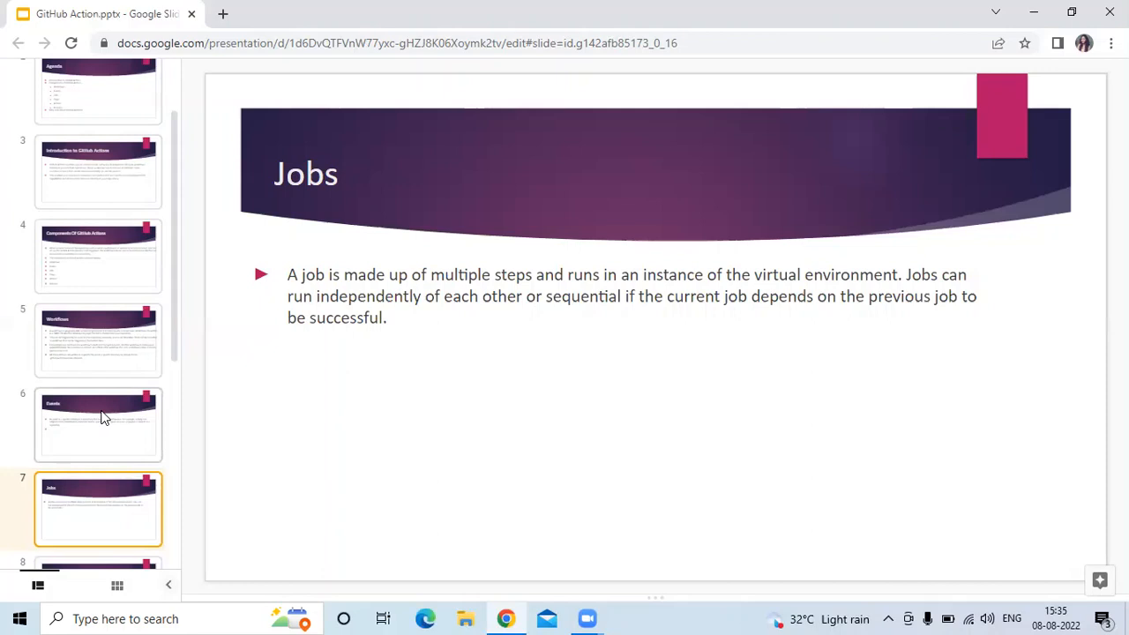
pyautogui.click(97, 507)
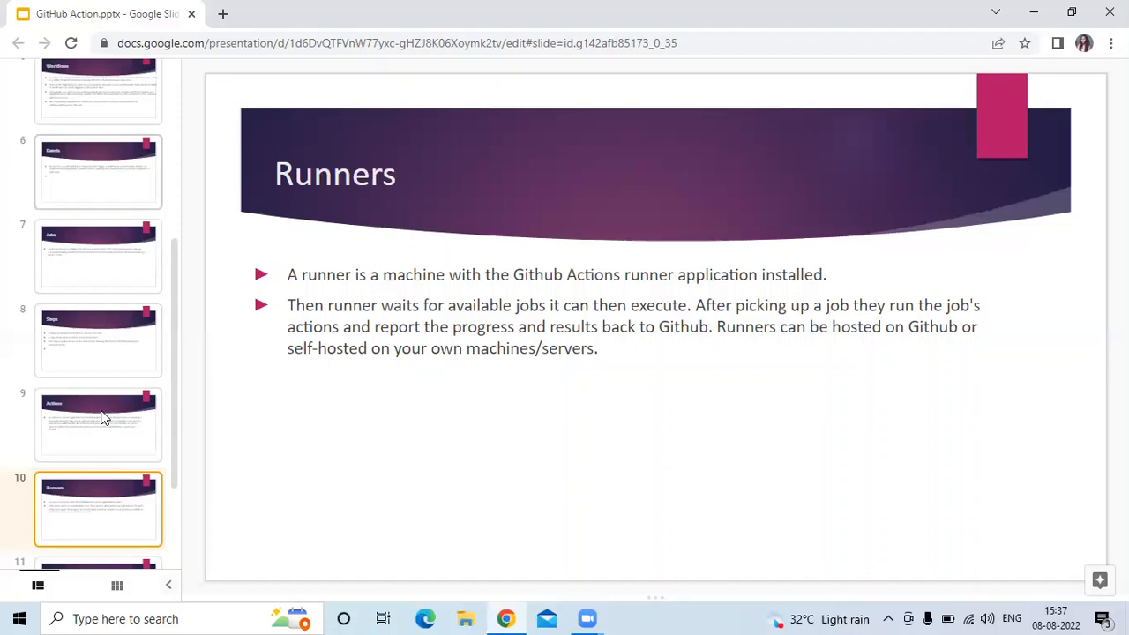
# Display slide 11, noting 2000 free monthly build minutes for private repositories
pyautogui.click(98, 509)
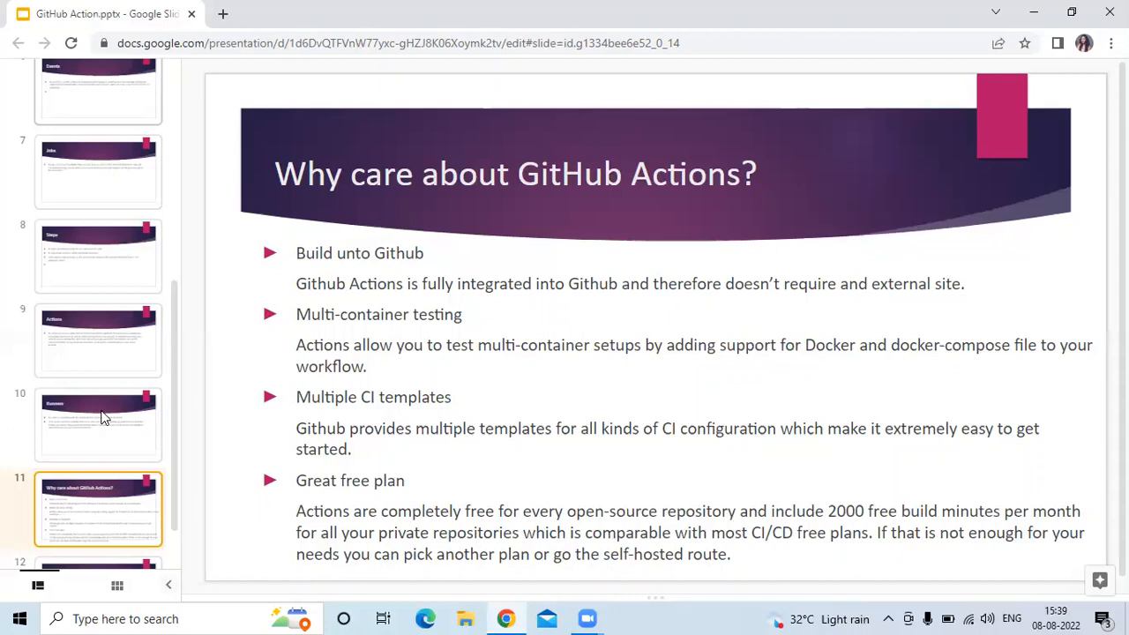
# View the closing Thank you slide, then return to the title slide
pyautogui.click(98, 525)
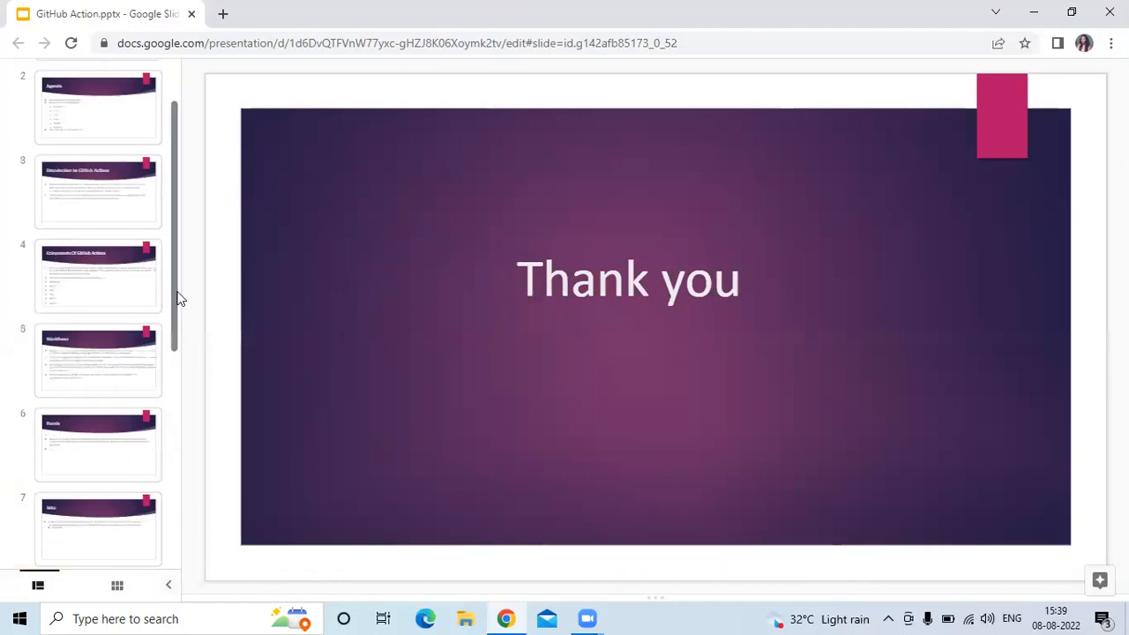
pyautogui.click(99, 100)
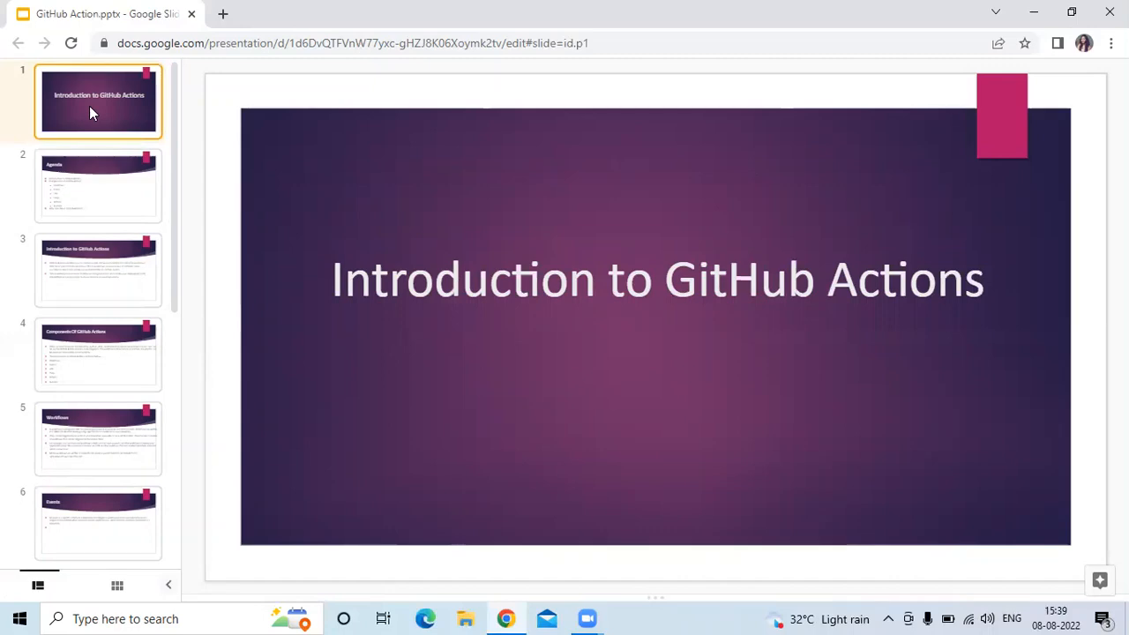
pyautogui.click(98, 184)
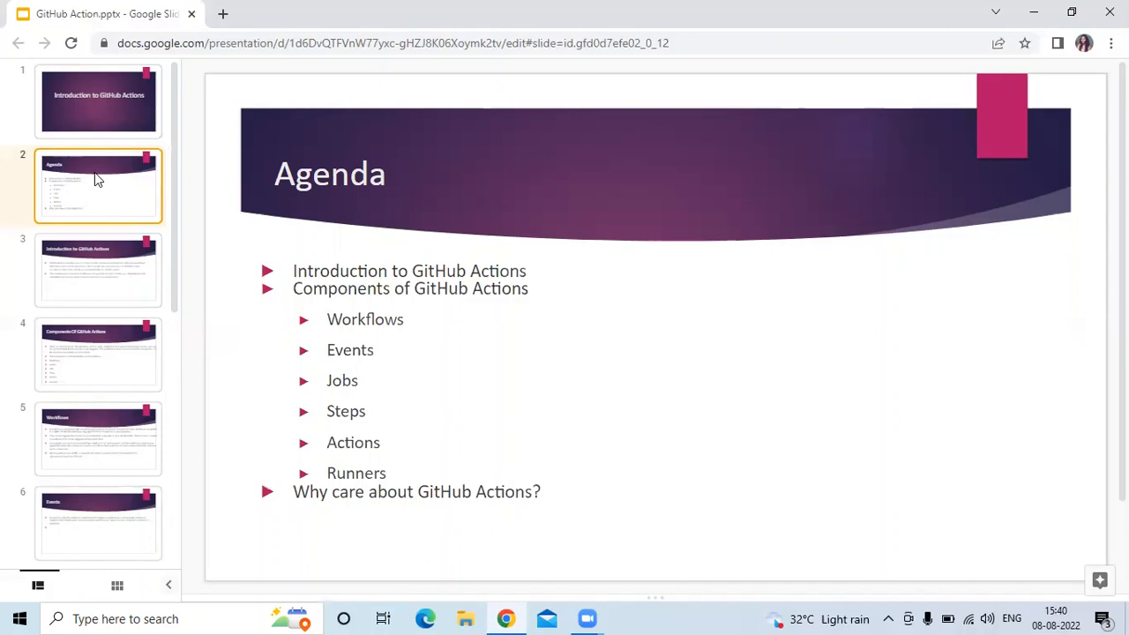
pyautogui.click(98, 100)
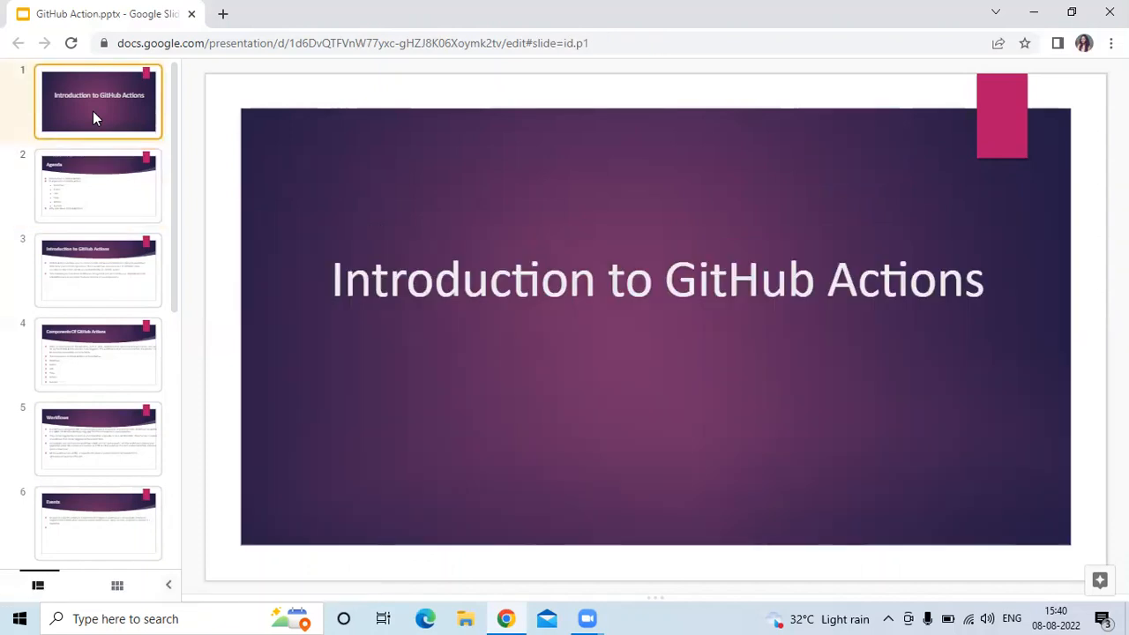